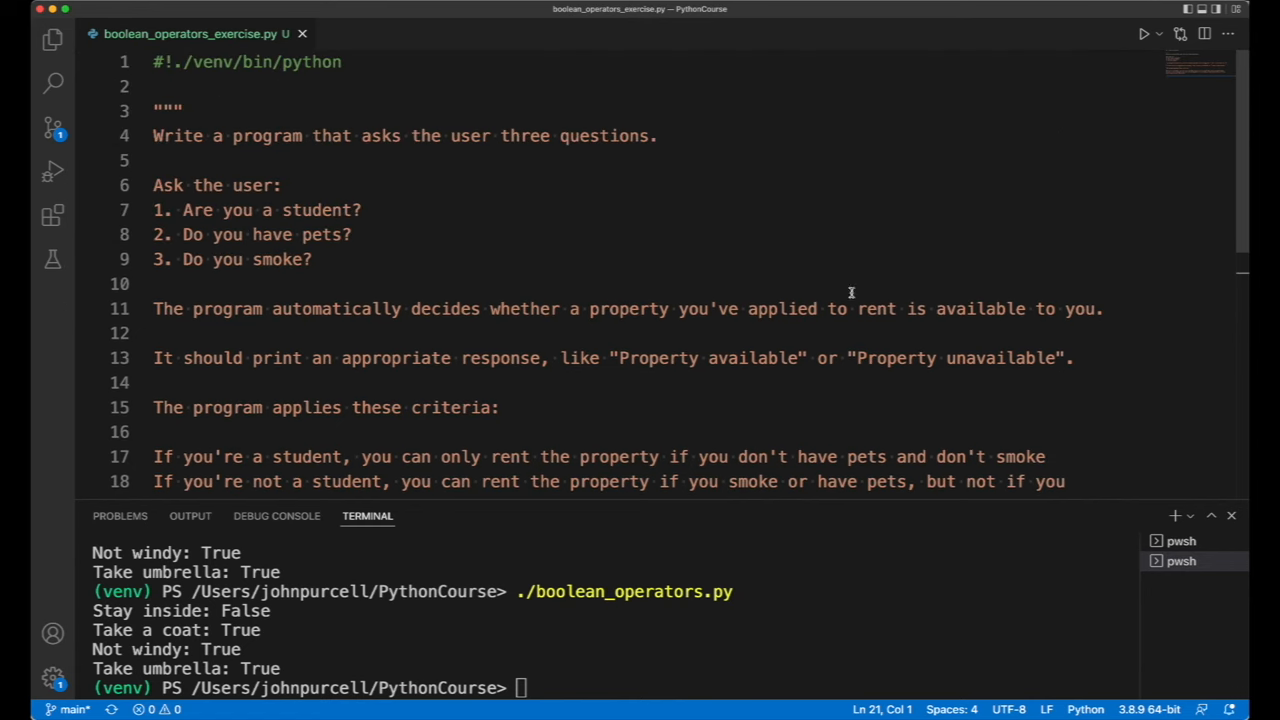
Step: End the student criterion on line 17 with a period and add a blank line before the non-student rule
scroll(down, 3)
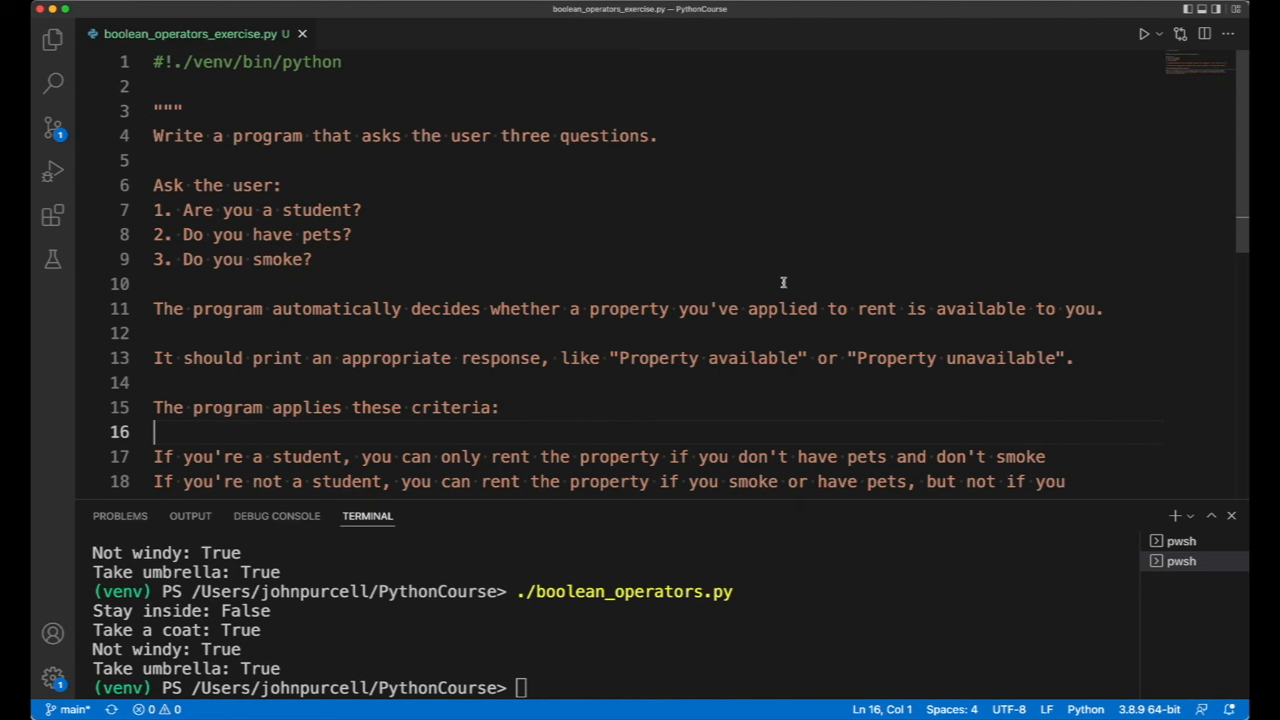
mouse_move(762, 277)
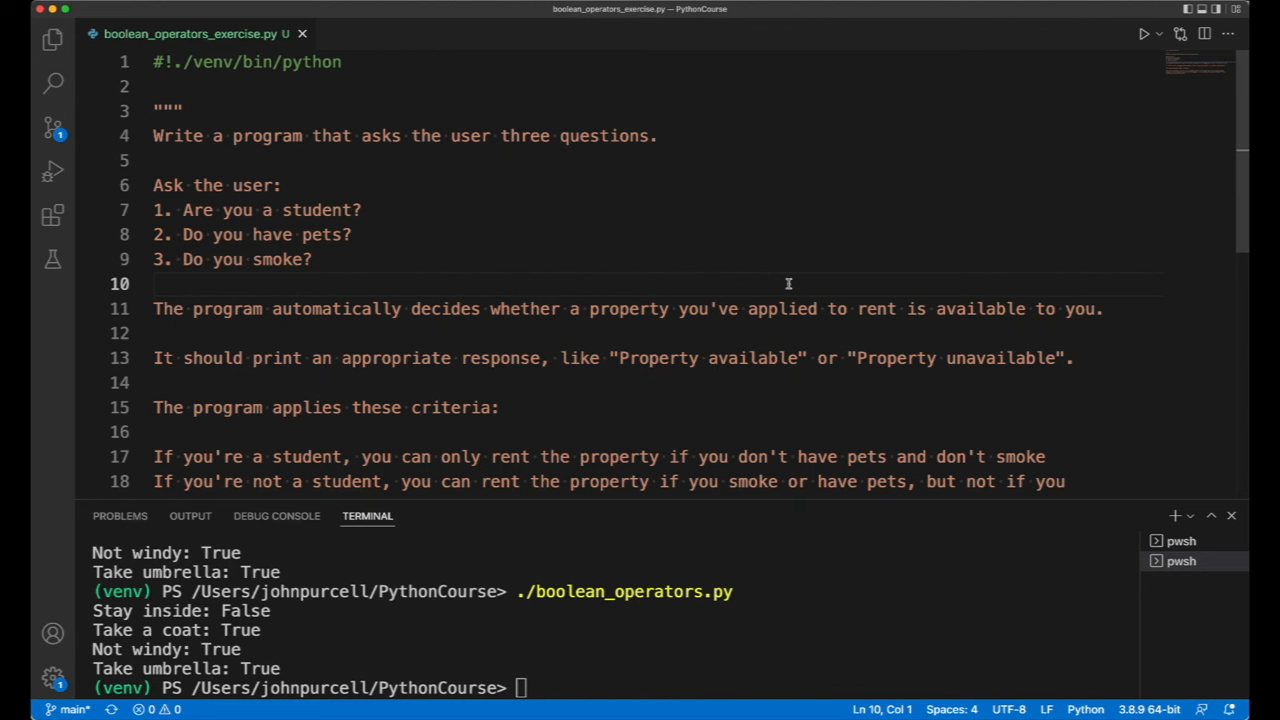
mouse_move(879, 261)
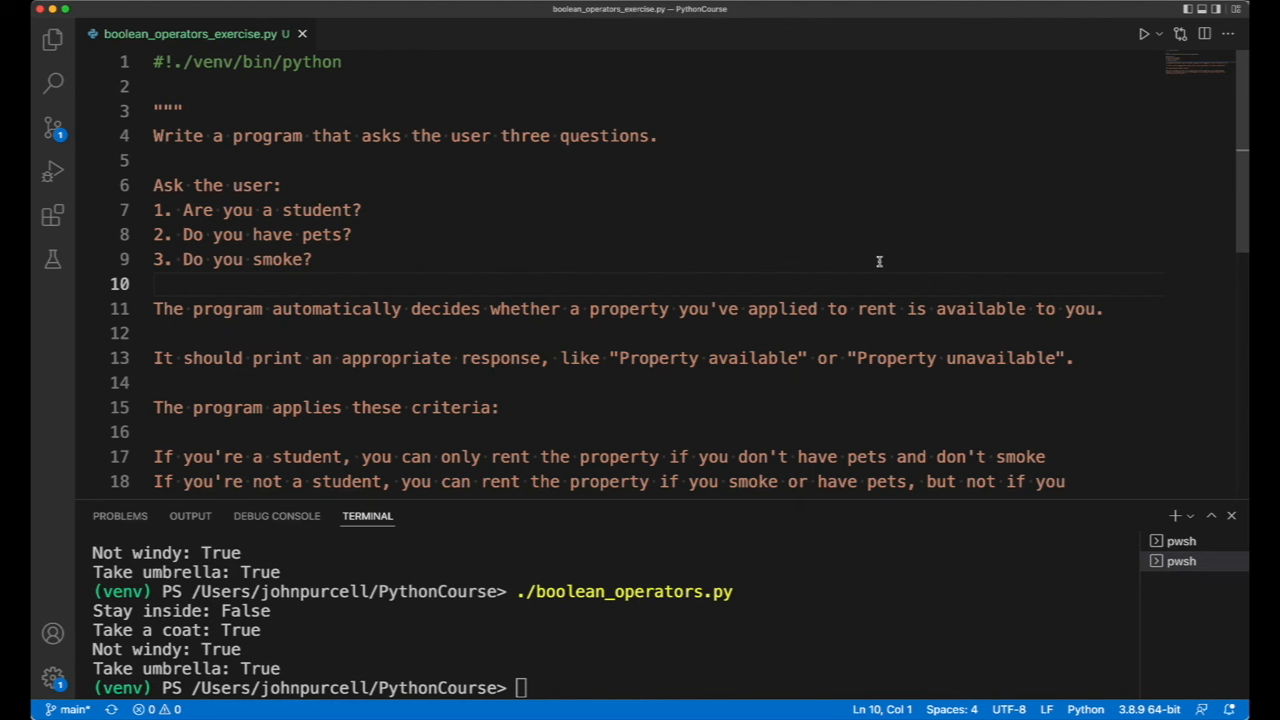
mouse_move(618, 289)
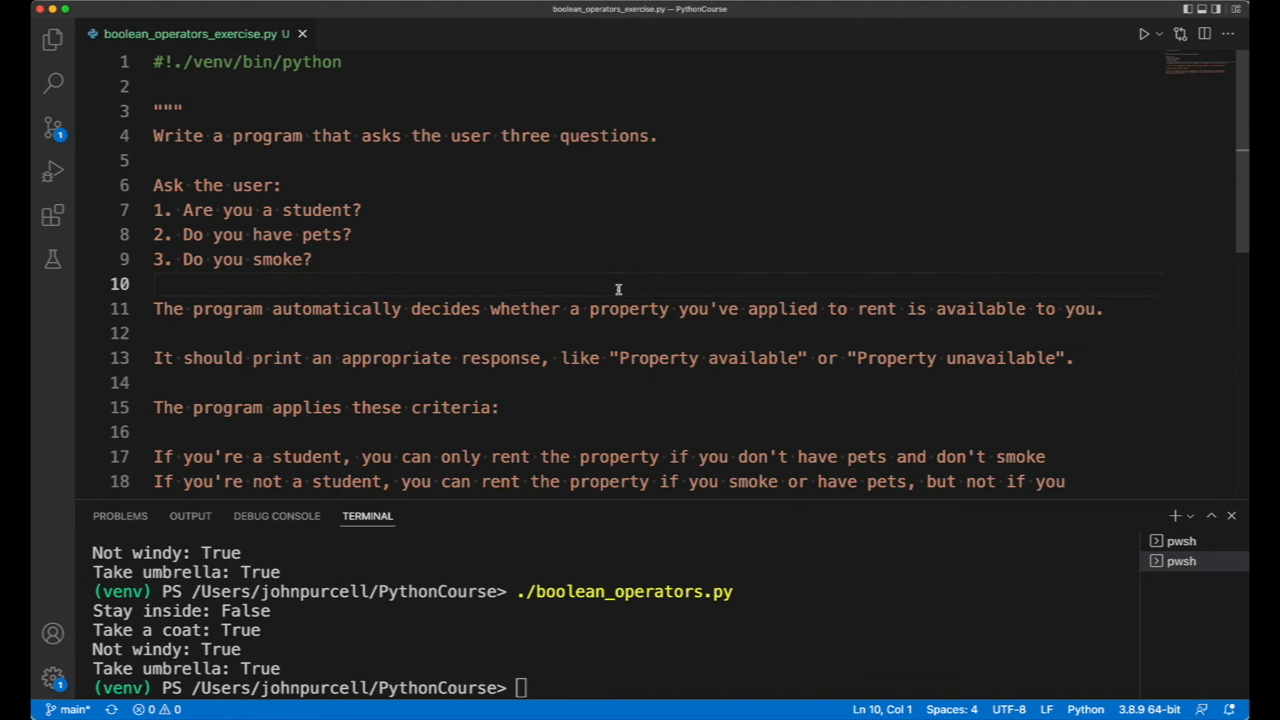
mouse_move(535, 143)
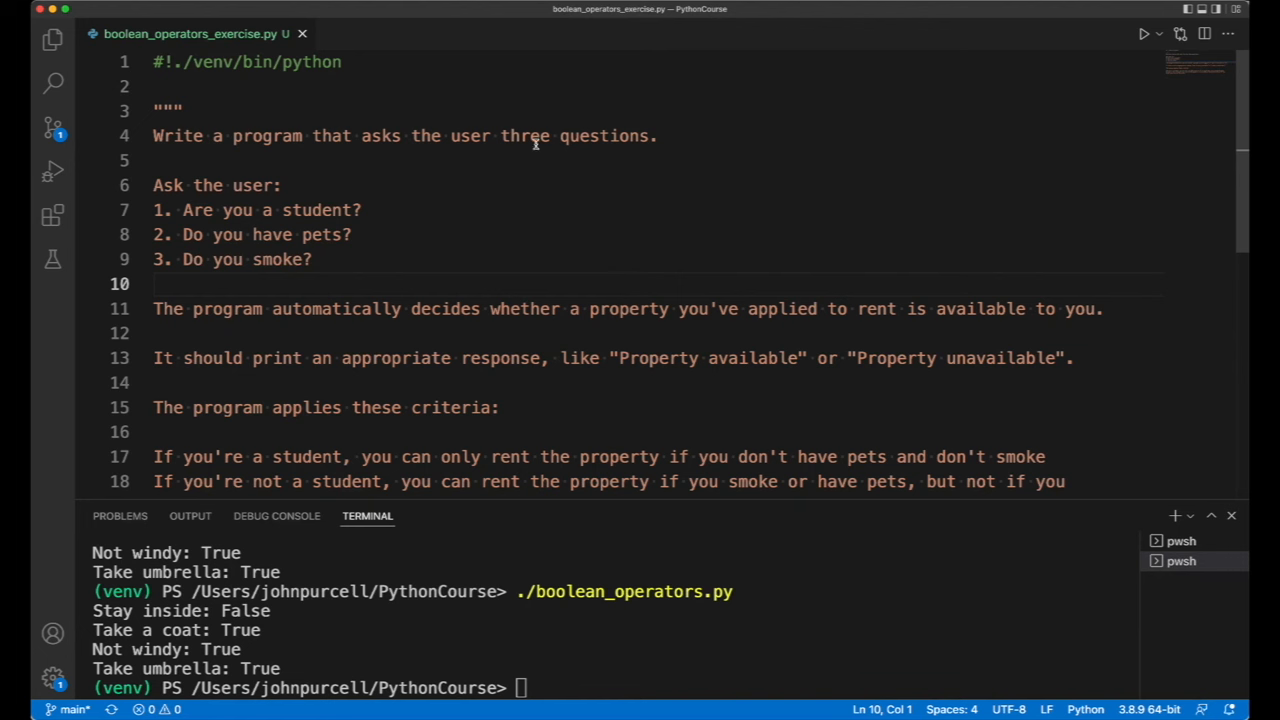
mouse_move(192, 210)
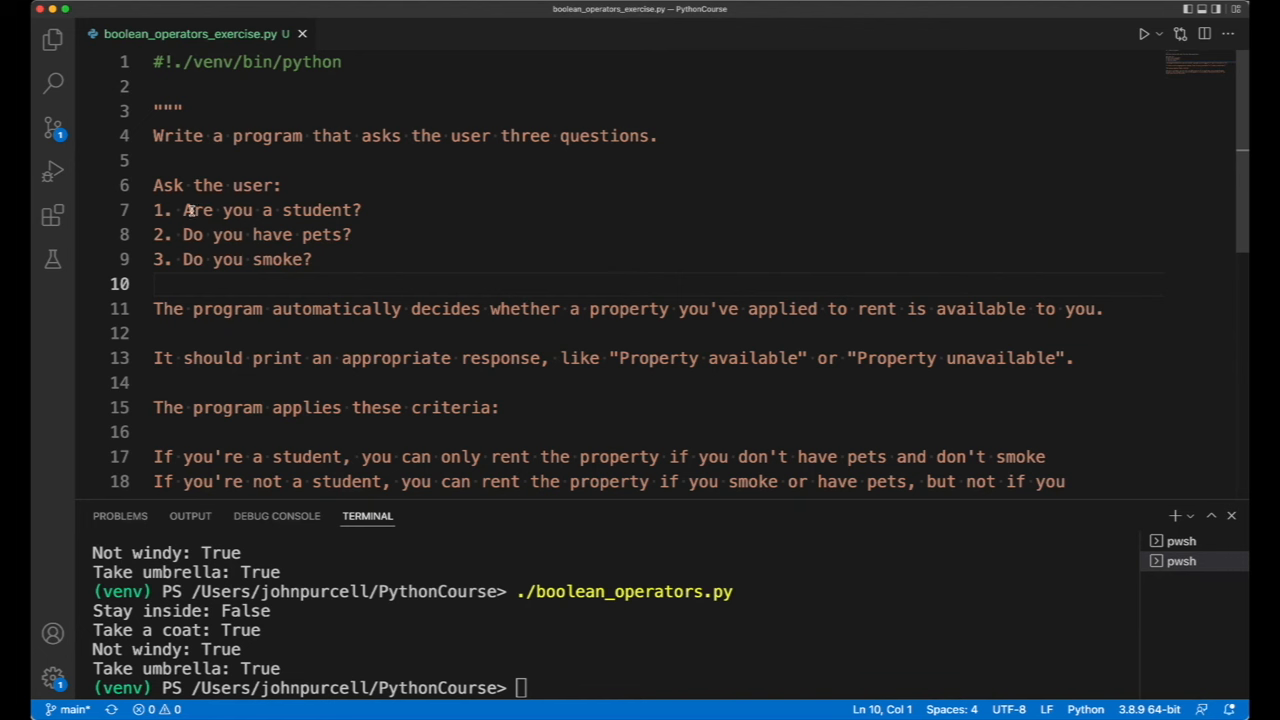
mouse_move(313, 210)
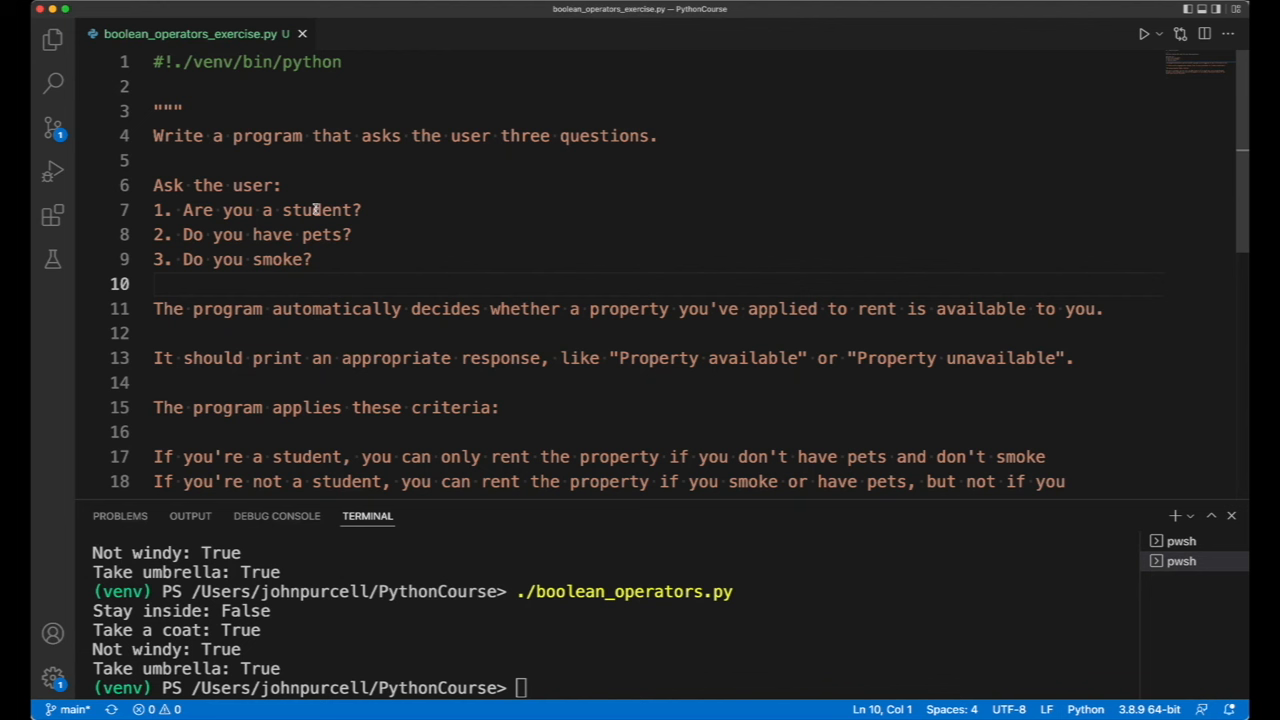
mouse_move(262, 235)
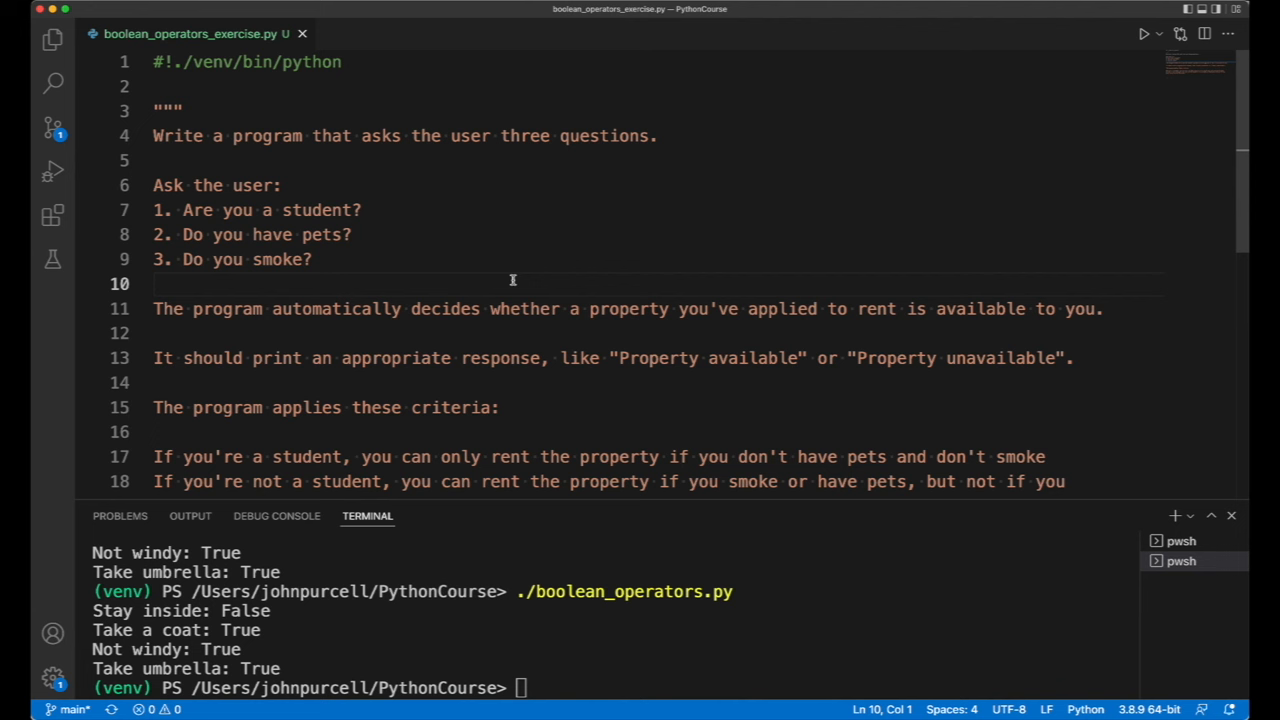
mouse_move(664, 264)
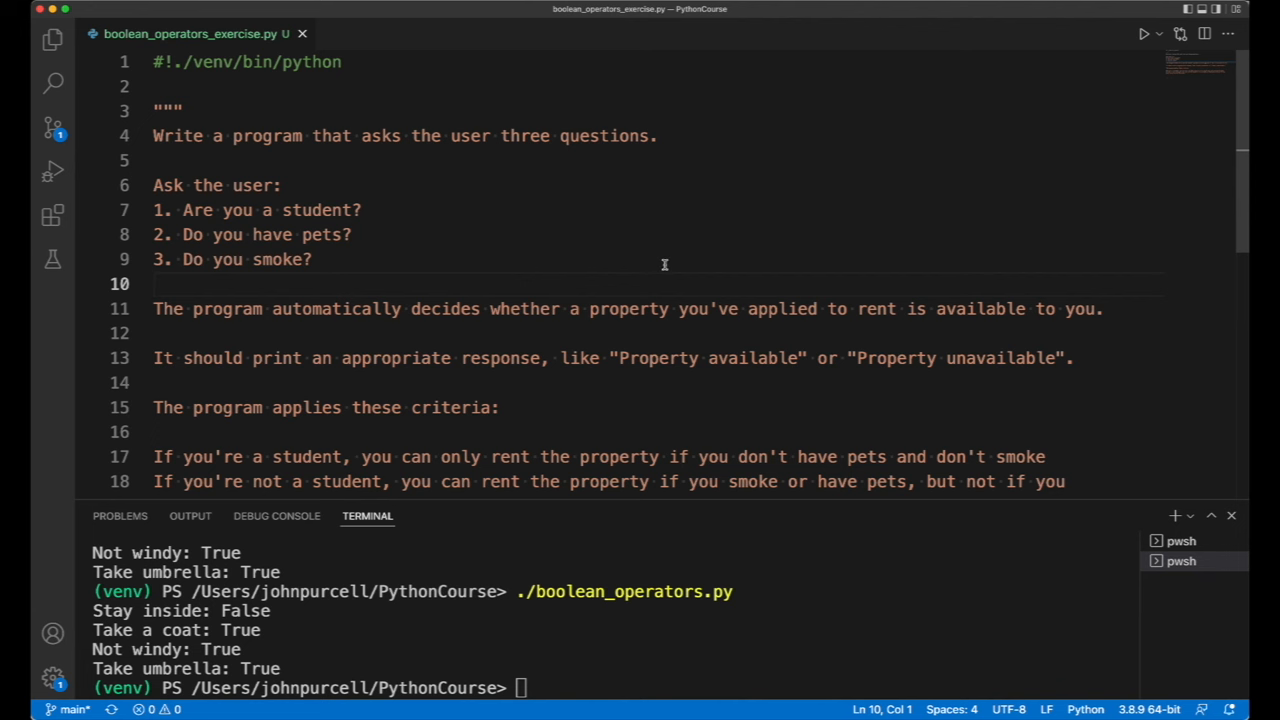
scroll(down, 3)
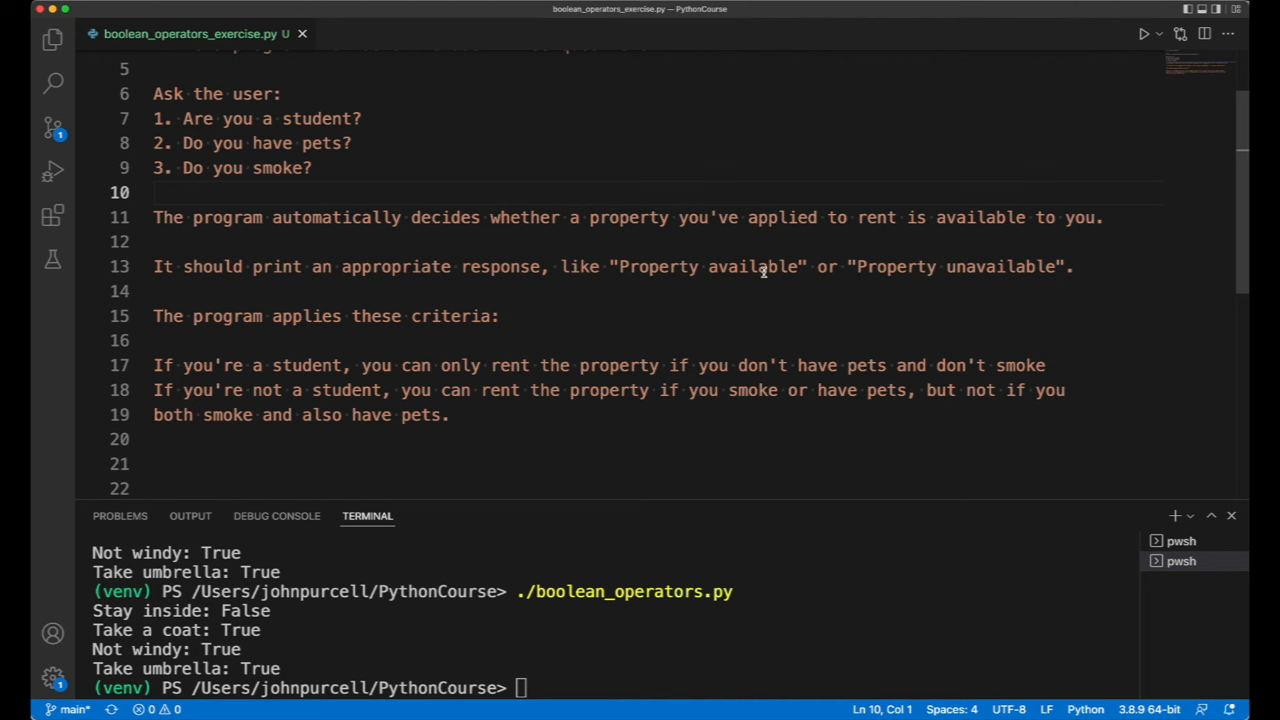
mouse_move(1100, 267)
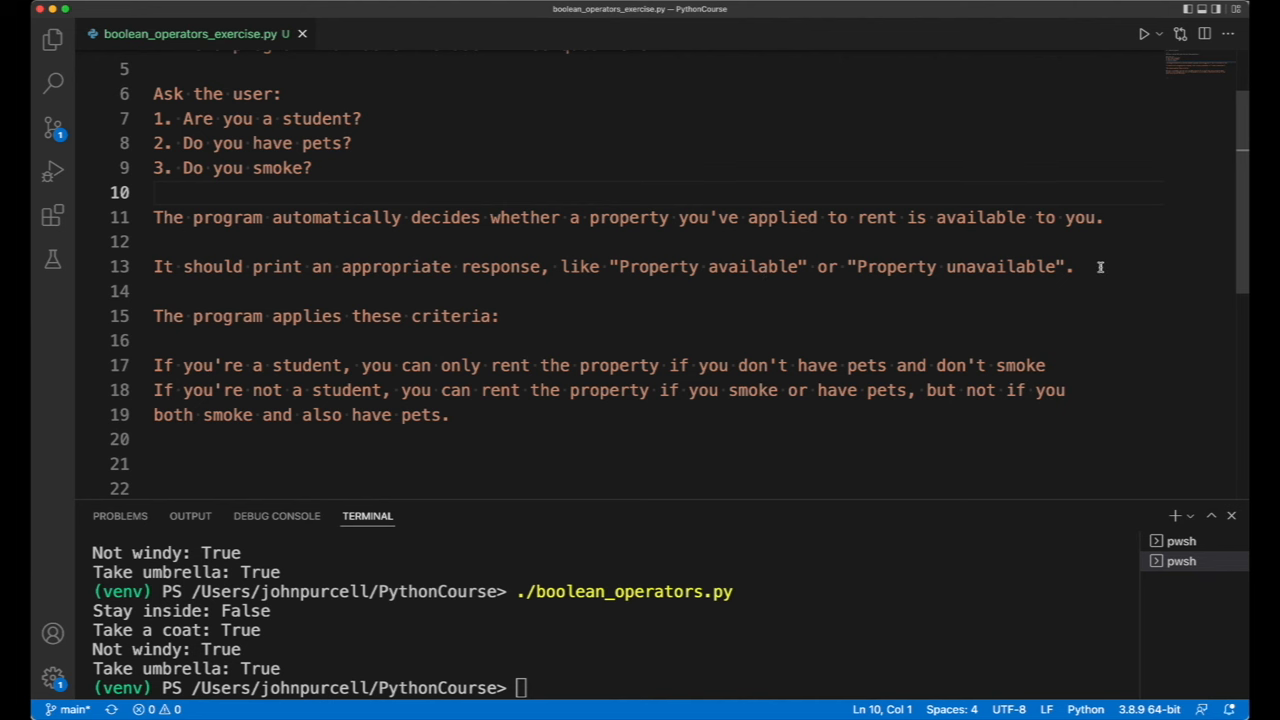
mouse_move(589, 322)
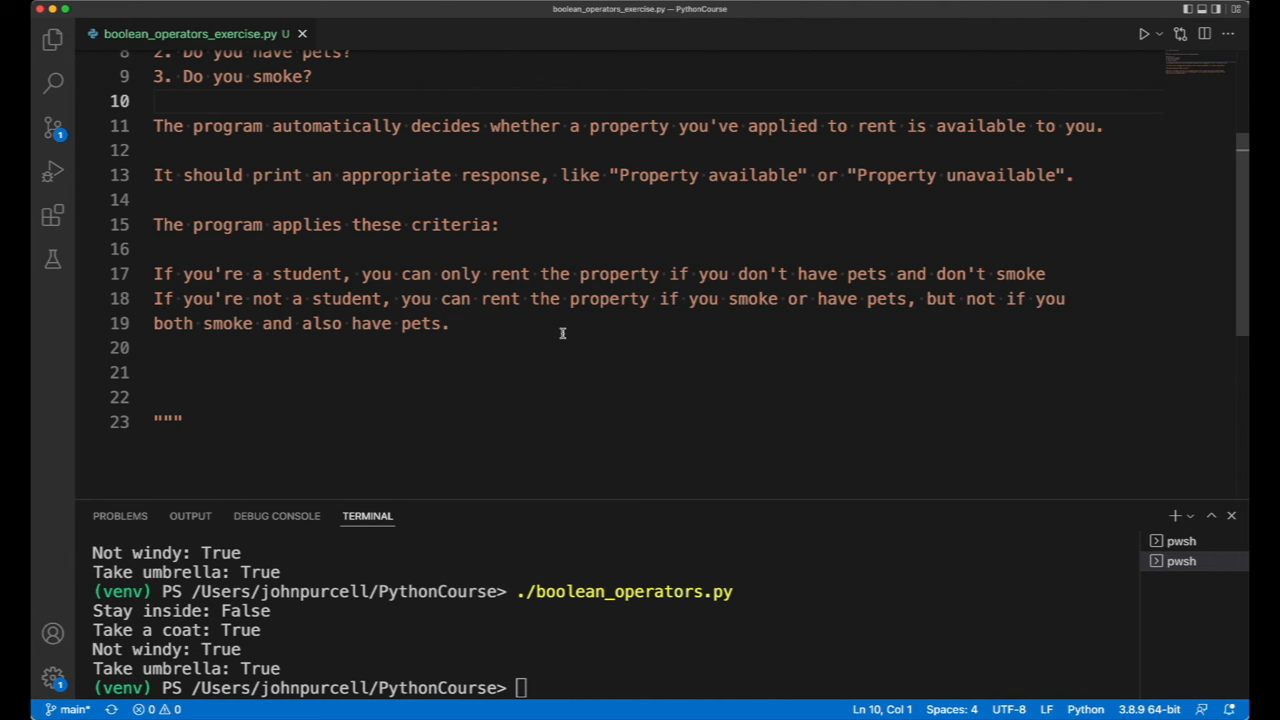
mouse_move(530, 329)
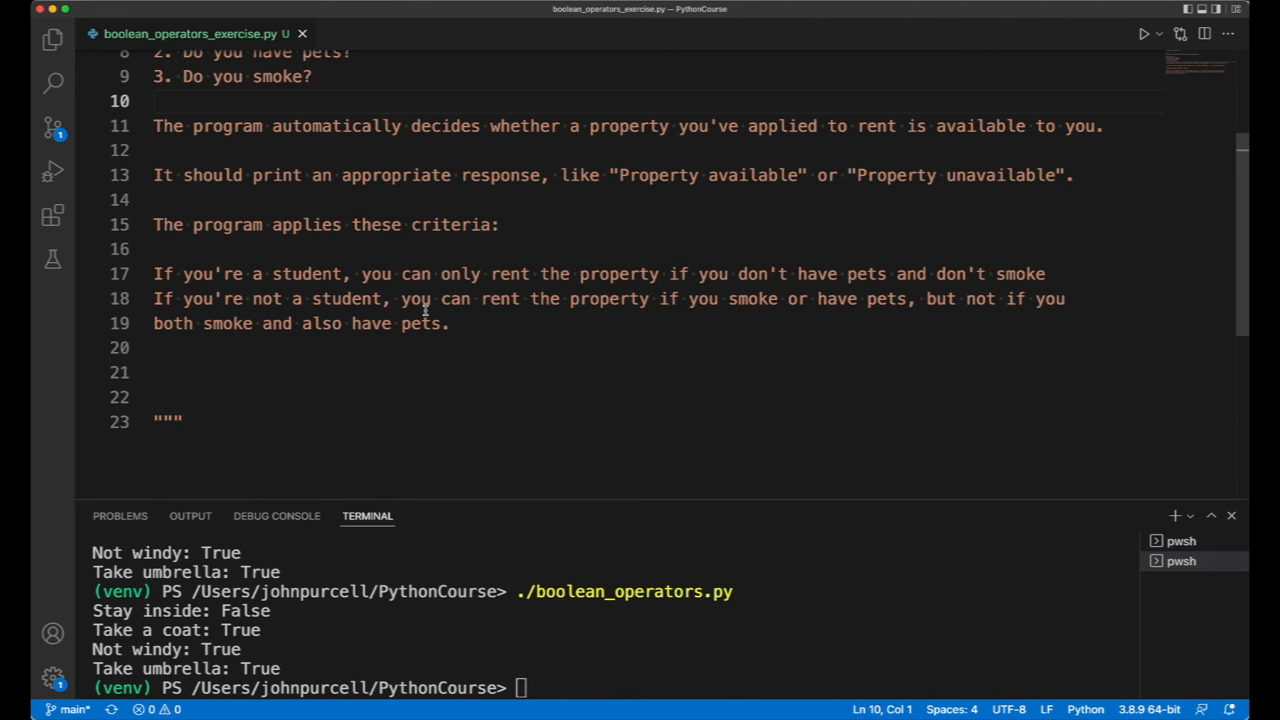
mouse_move(565, 388)
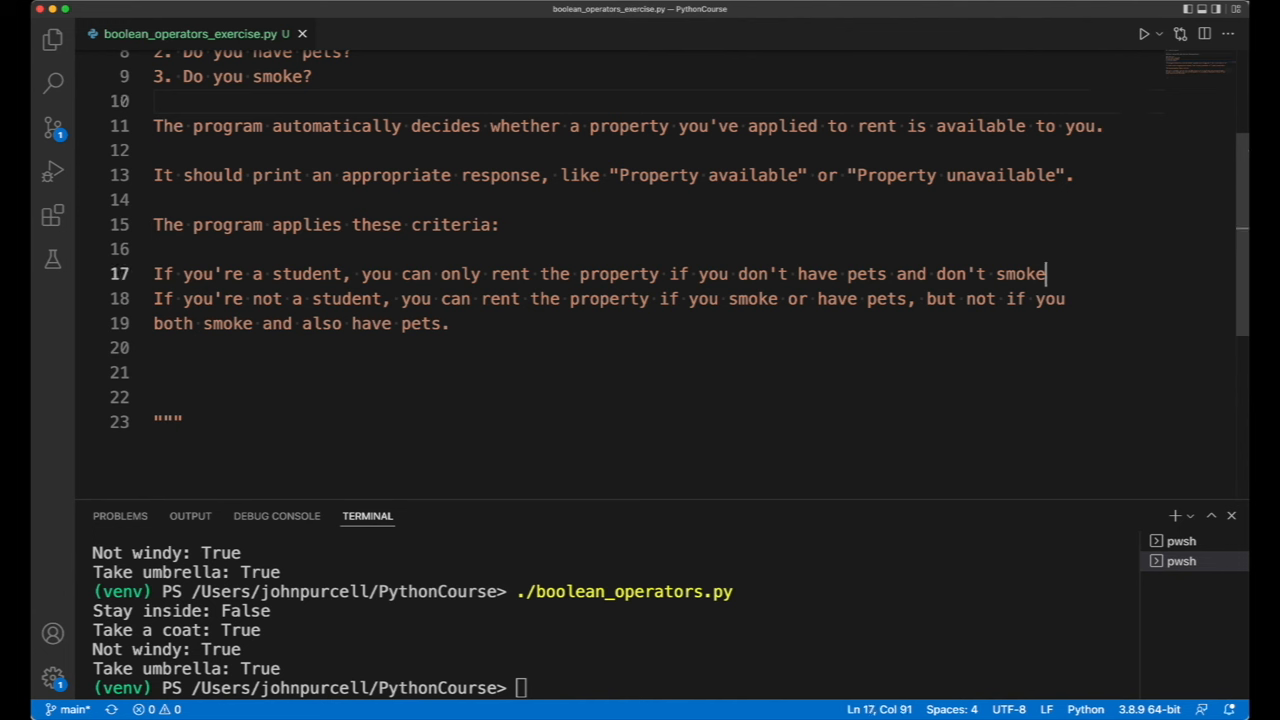
text(.)
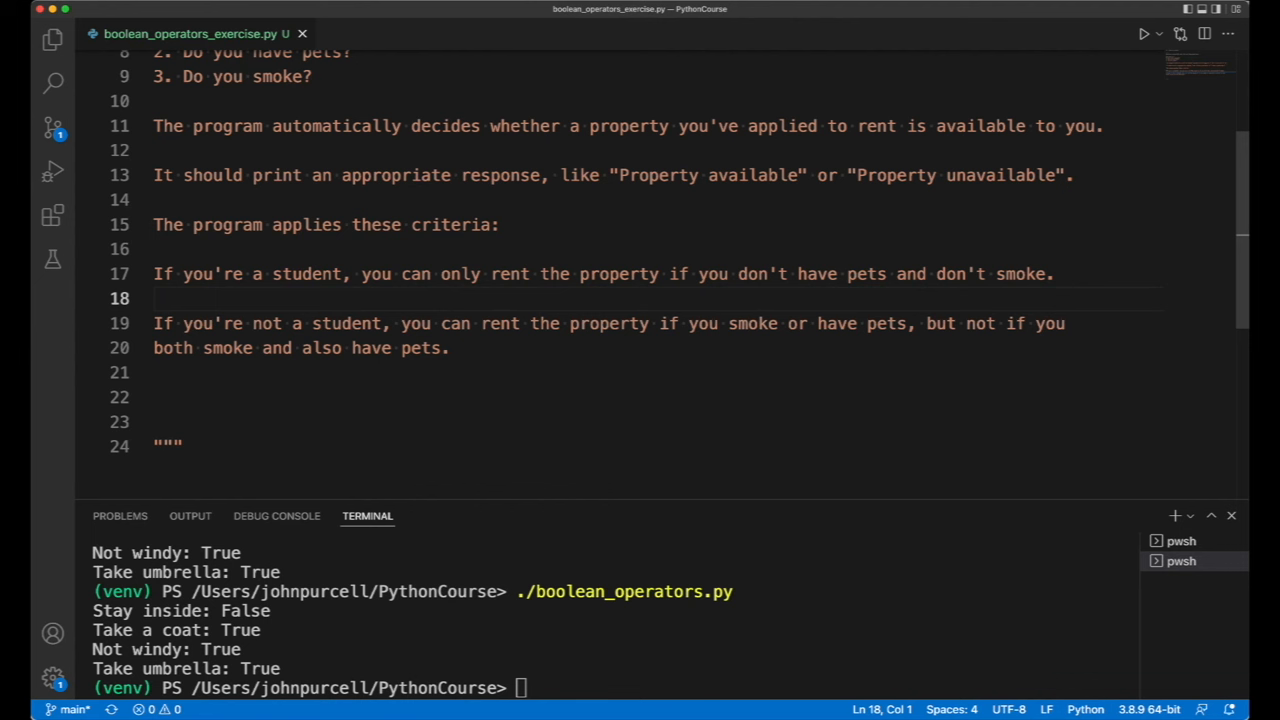
click(155, 298)
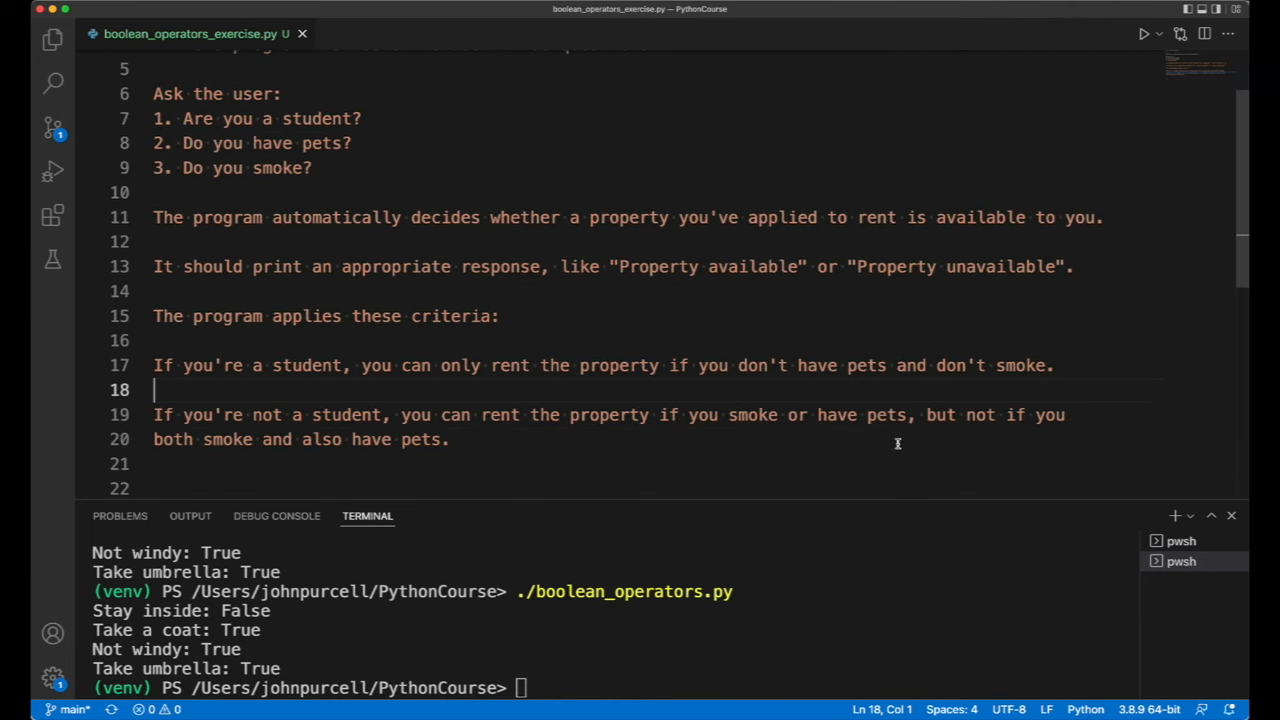
click(854, 463)
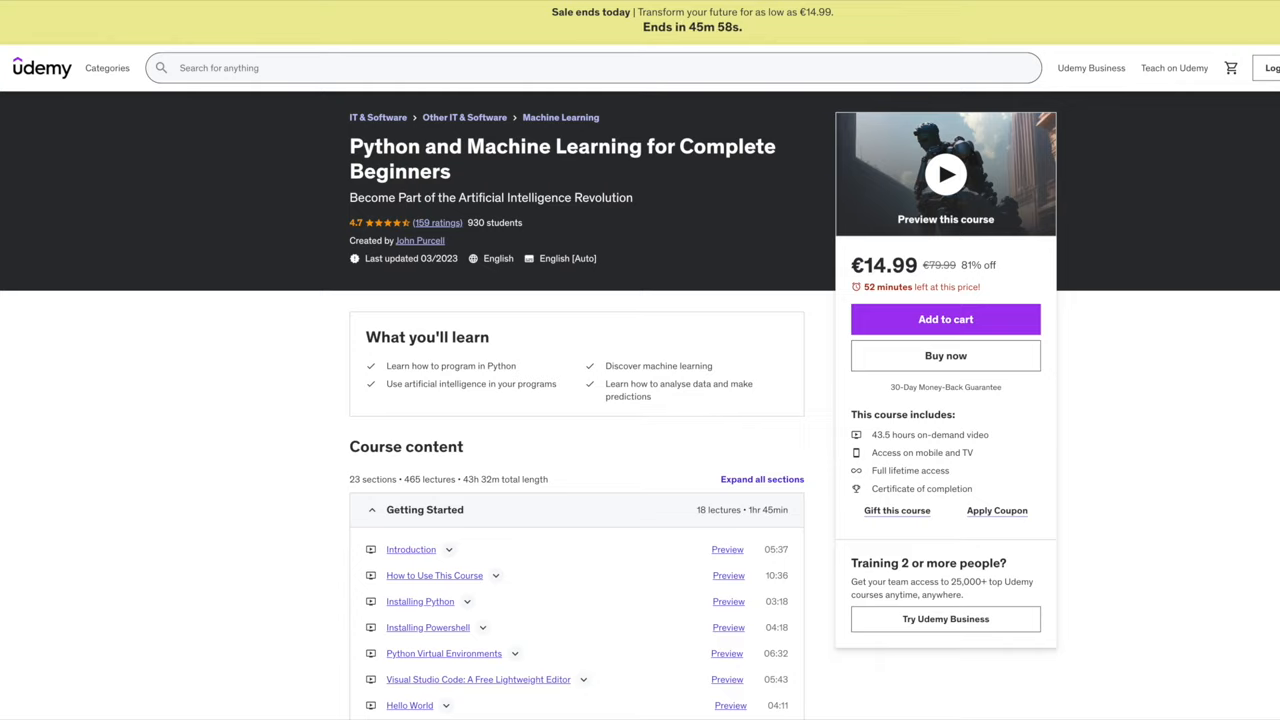
Step: Expand the Python and Machine Learning course sections, including Operators, scrolling down to the requirements
scroll(down, 3)
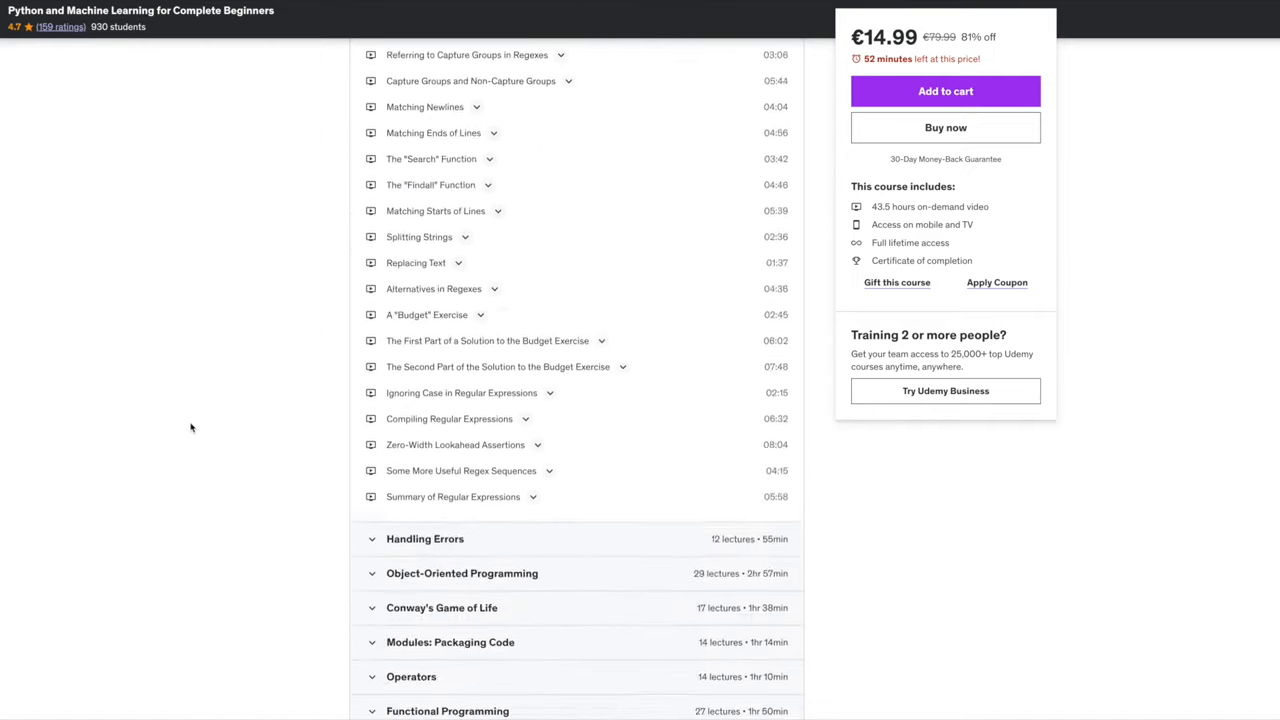
click(462, 573)
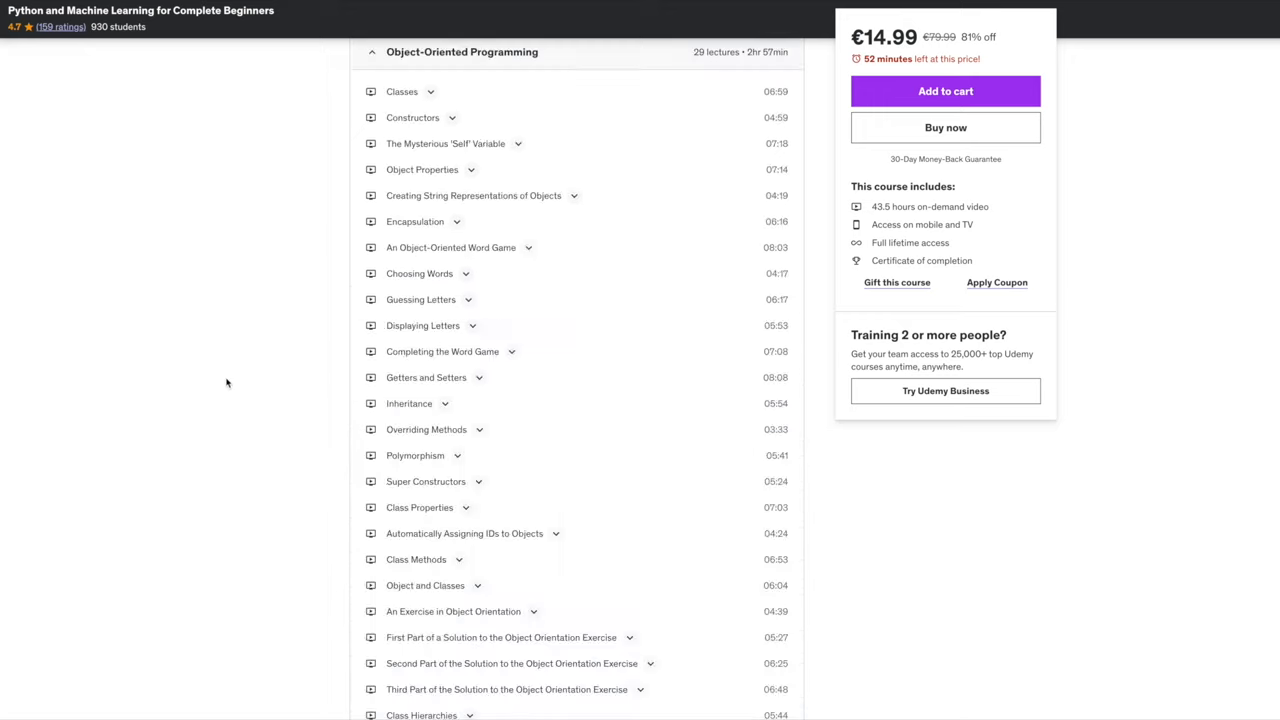
scroll(down, 3)
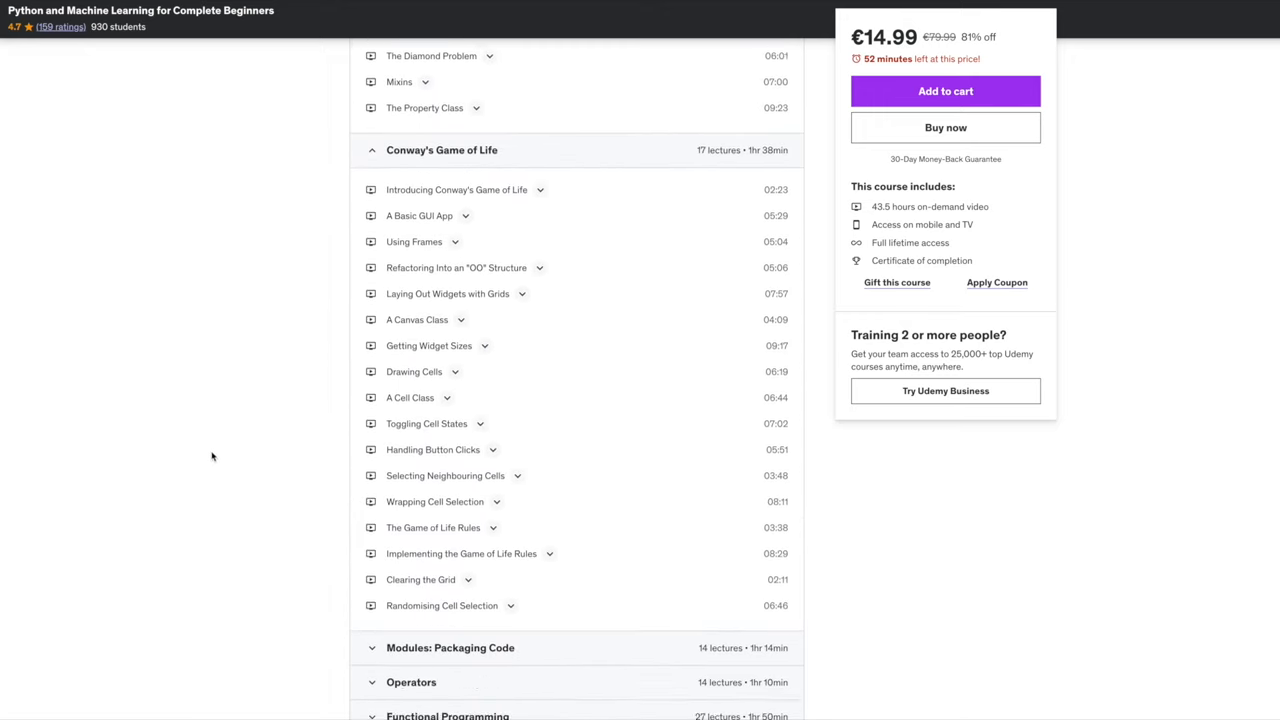
scroll(down, 3)
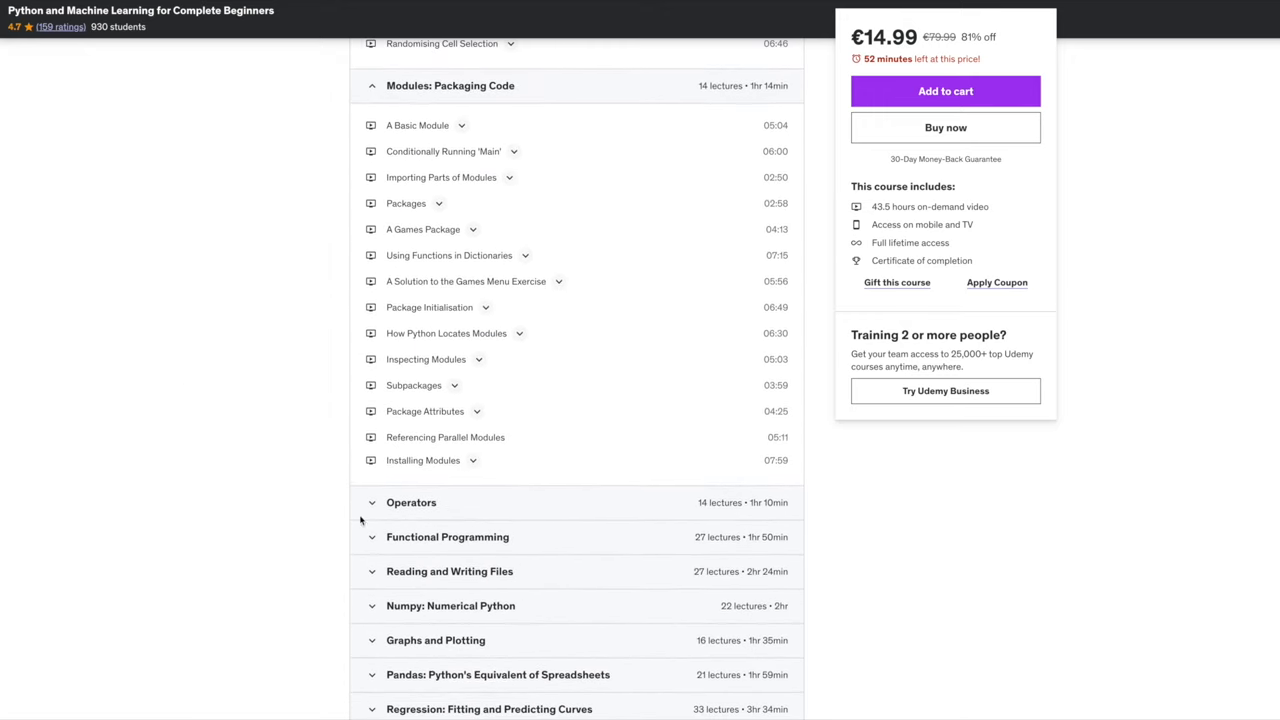
click(447, 537)
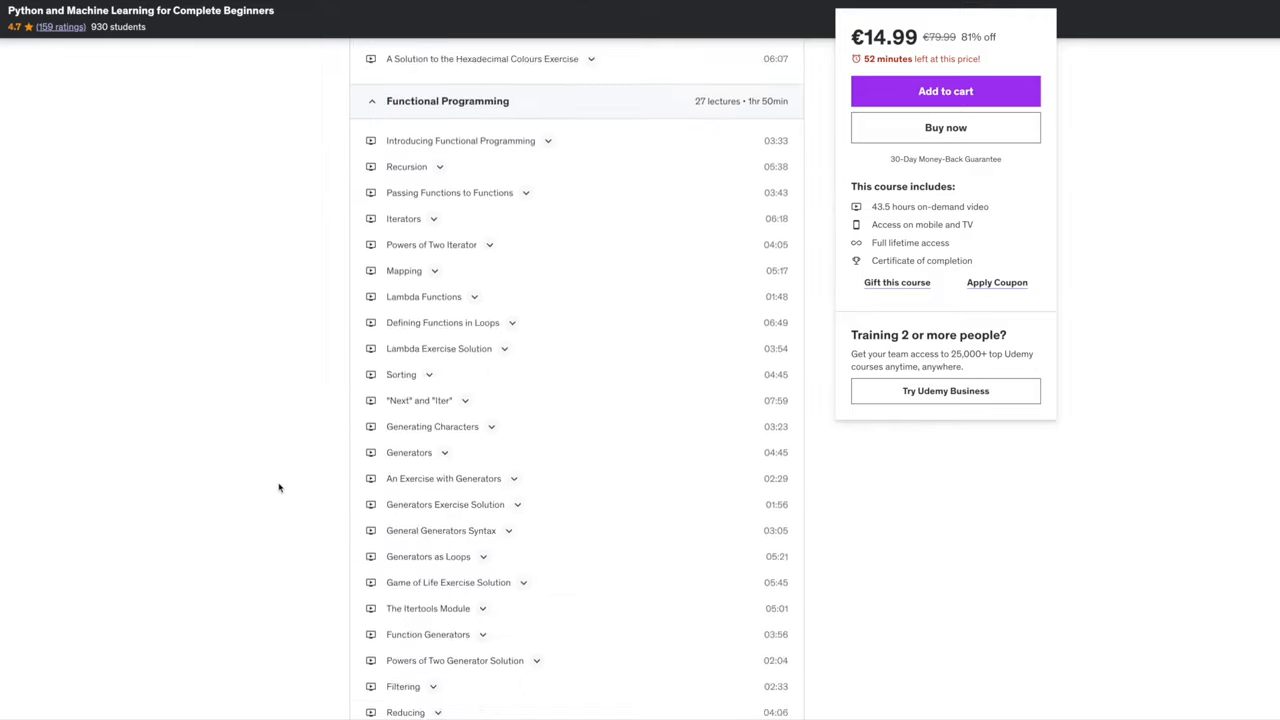
scroll(down, 3)
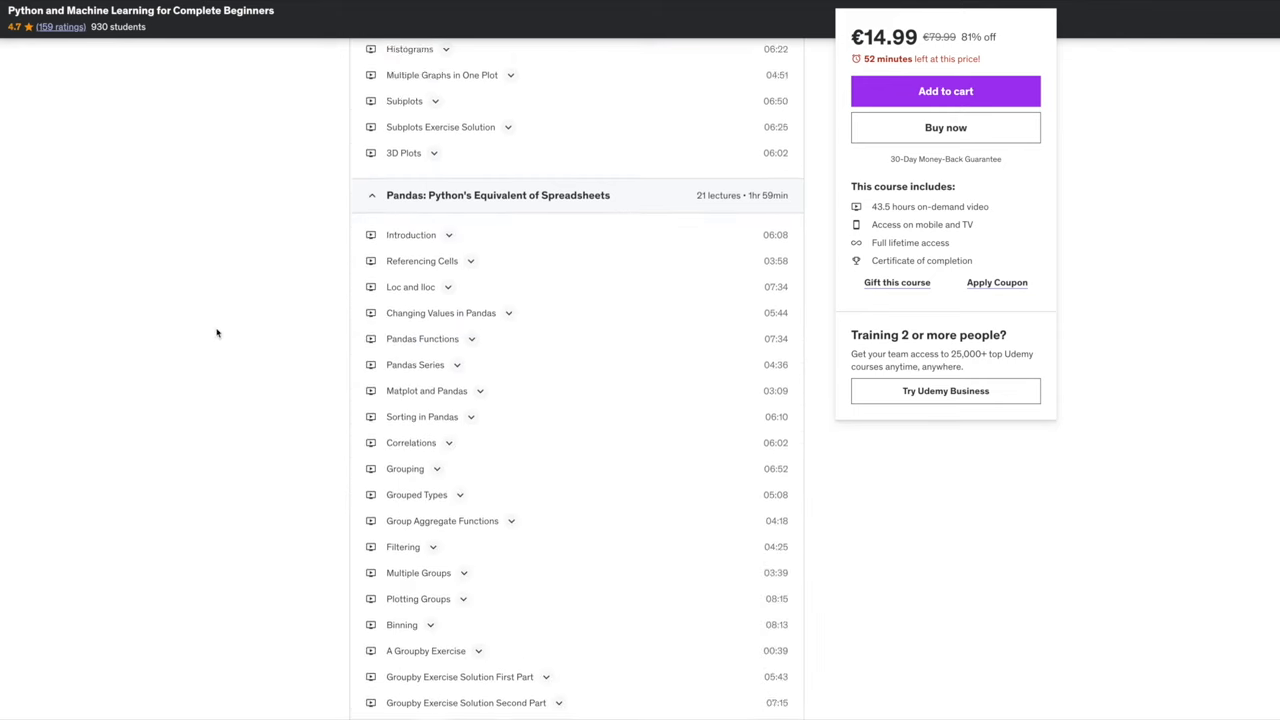
scroll(down, 3)
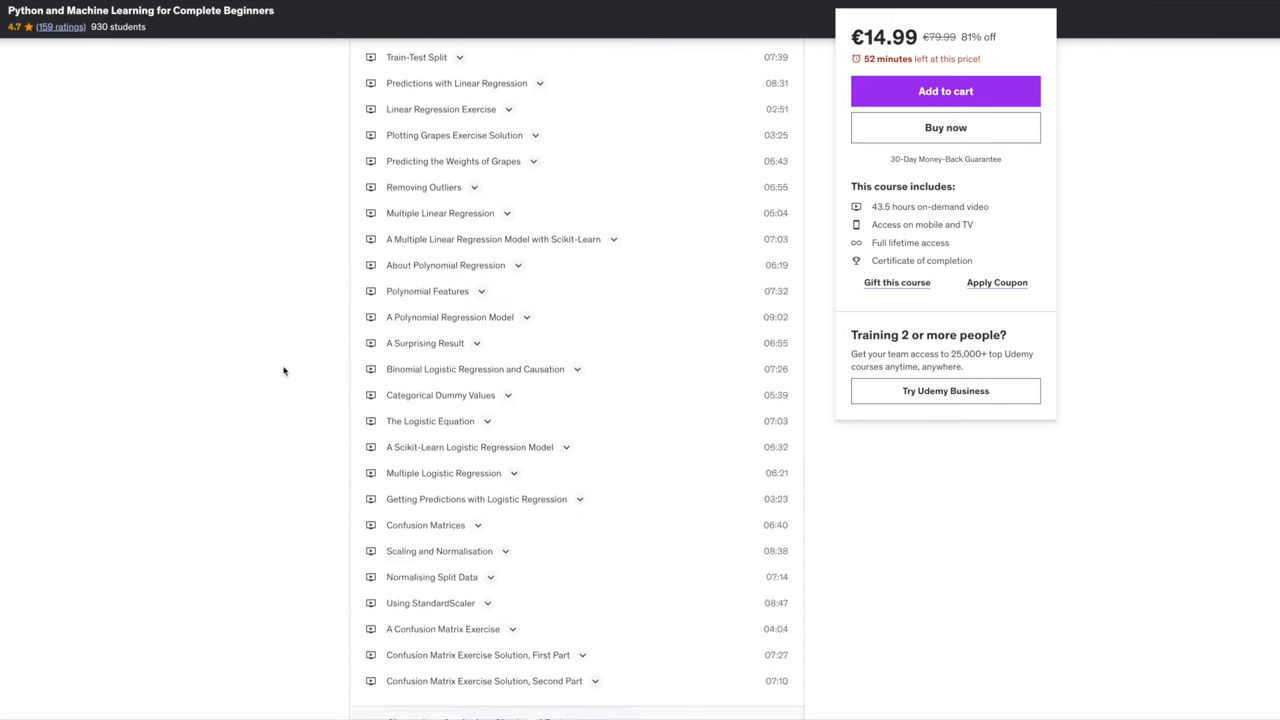
scroll(down, 3)
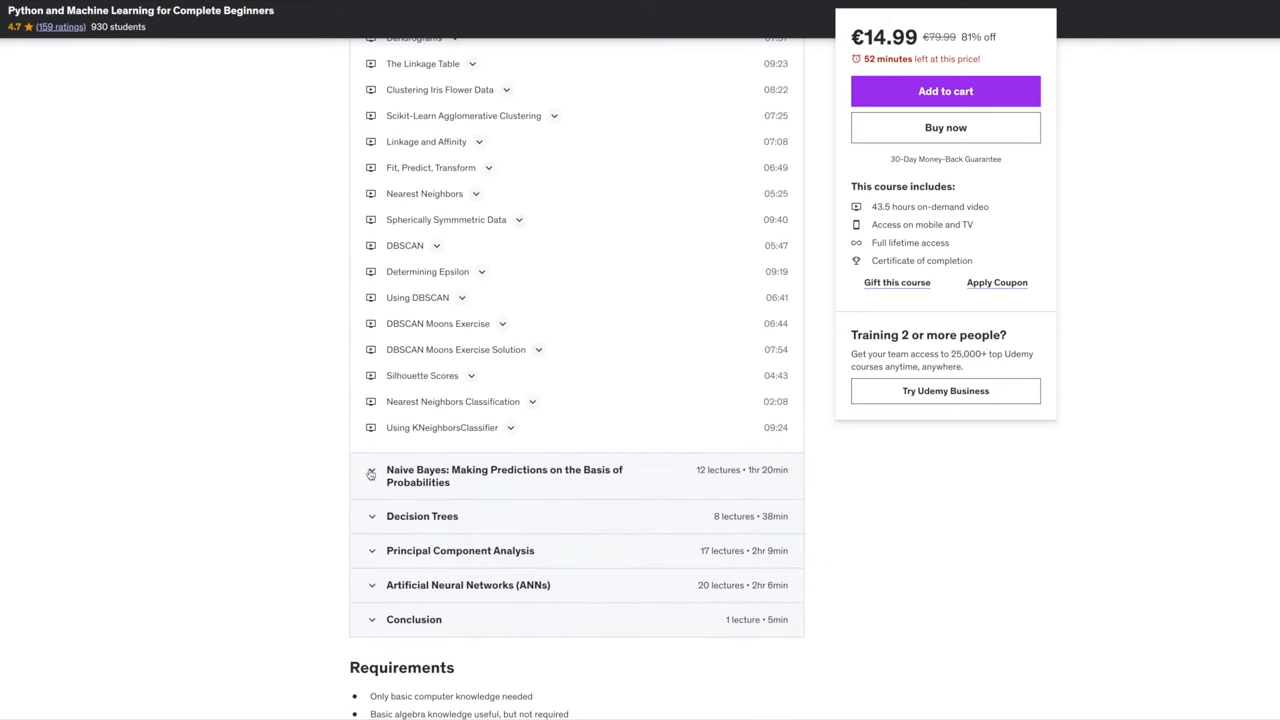